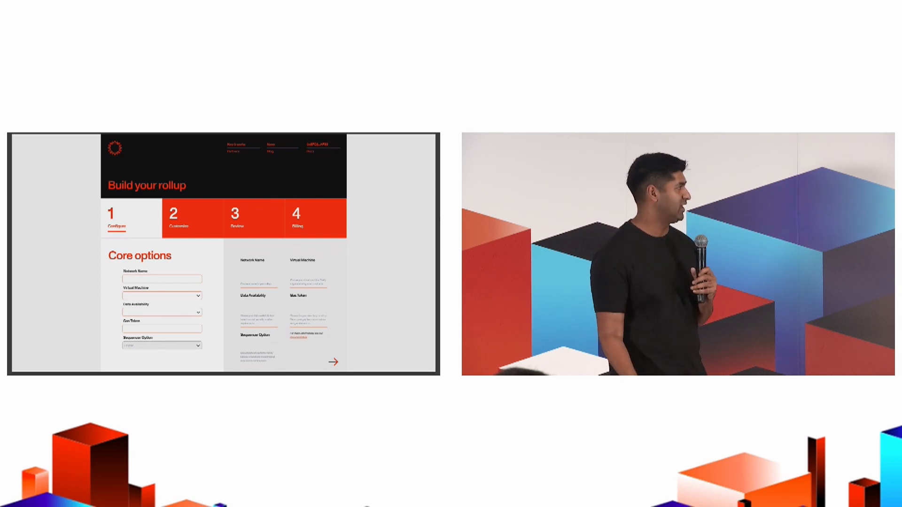
Advance the 'Build your rollup' wizard from Core options to step 2, Customize
click(333, 362)
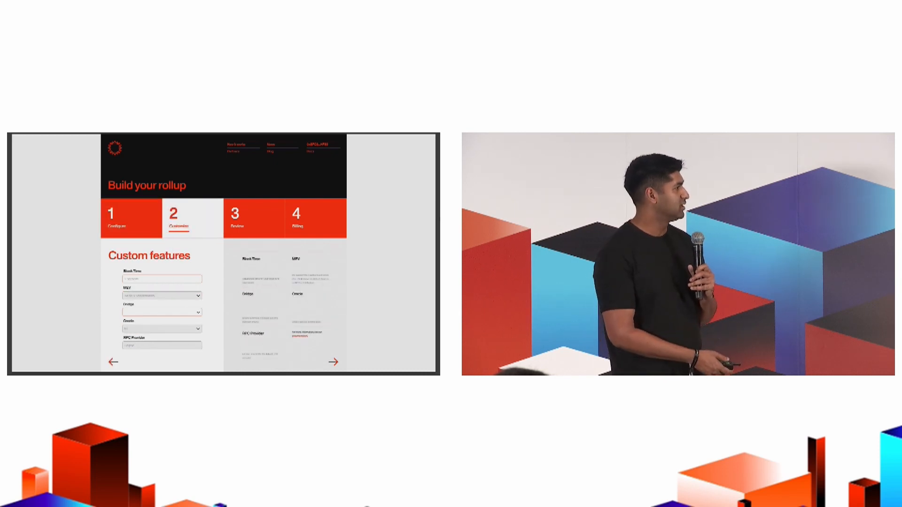